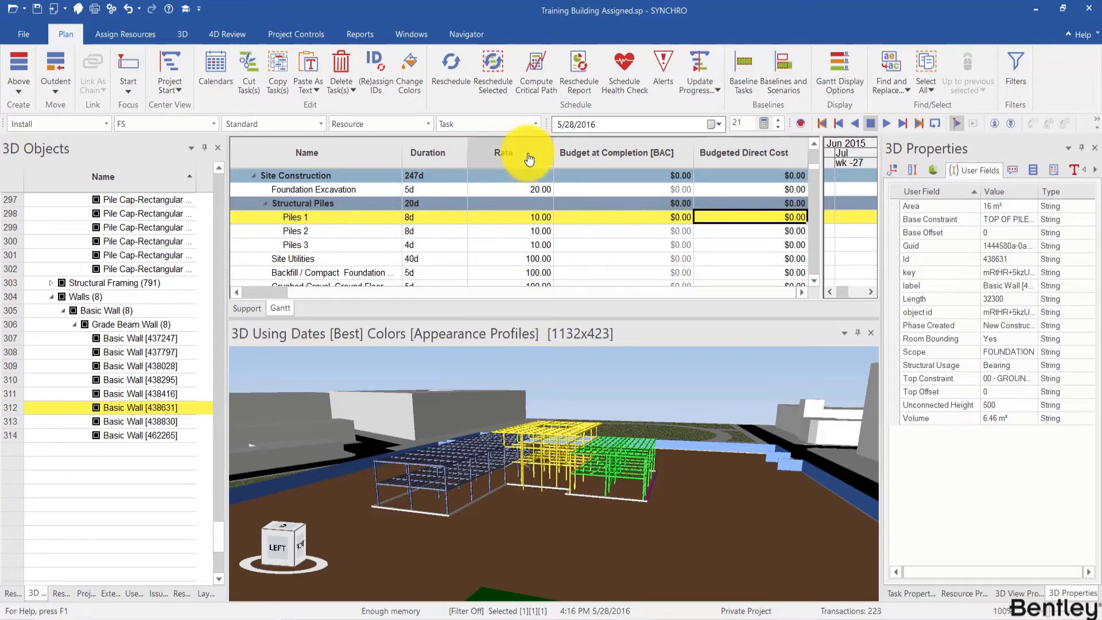
mouse_move(497, 222)
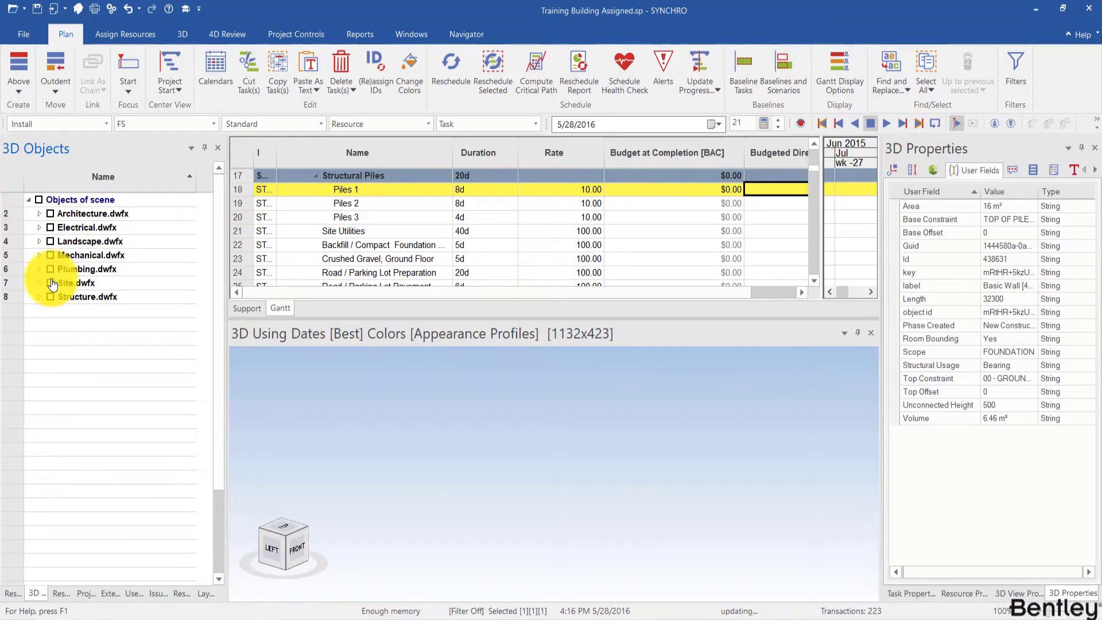
Show Structure.dwfx in 3D, inspect a pile's properties, then view the User Fields list with the calculated Vol field.
click(52, 297)
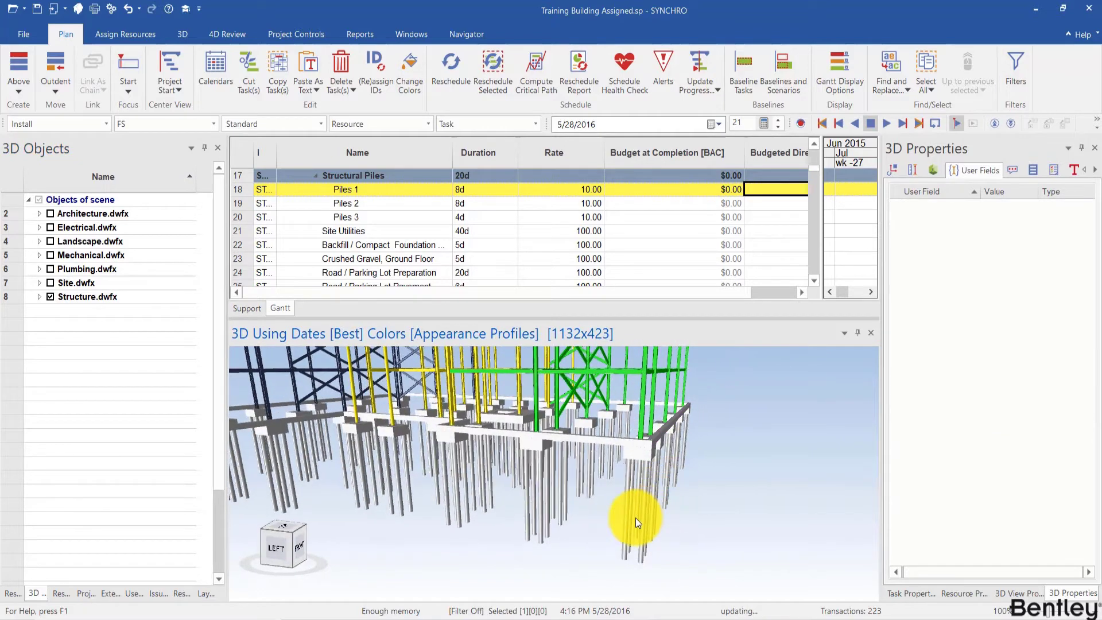
click(634, 519)
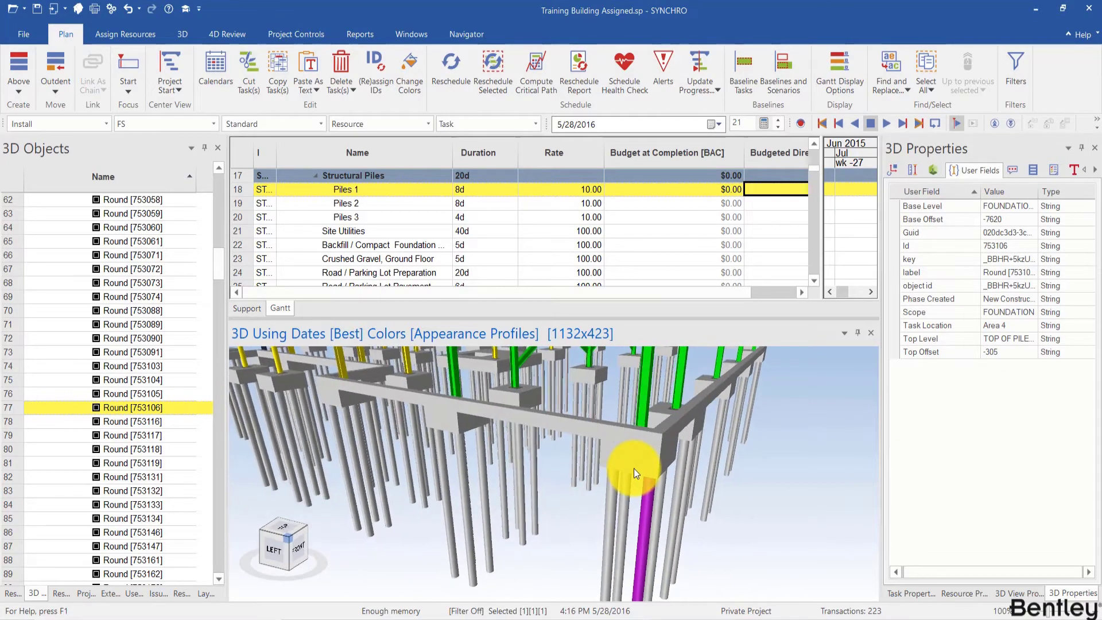
click(636, 470)
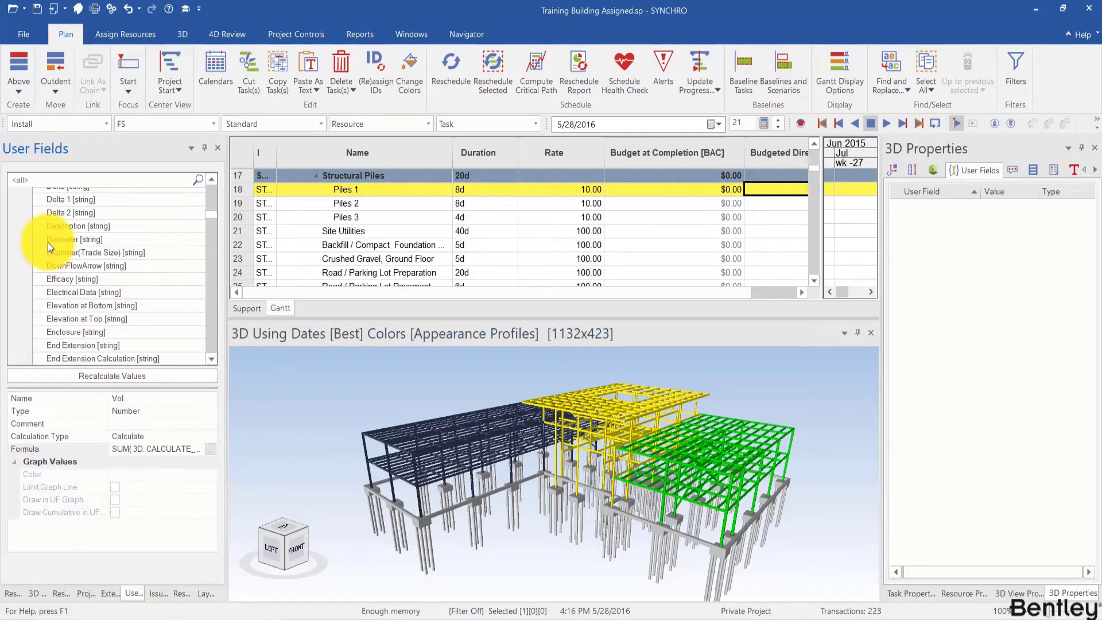
Review the Vol field's SUM formula, then show the Resources tree with Structure column and pile groups.
scroll(down, 3)
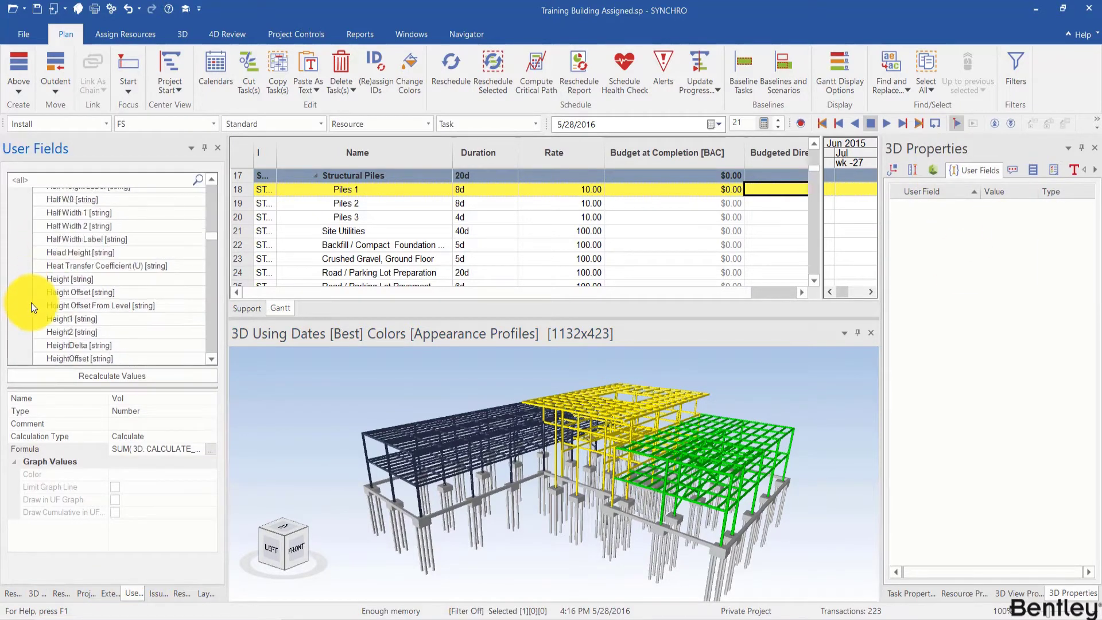
scroll(down, 3)
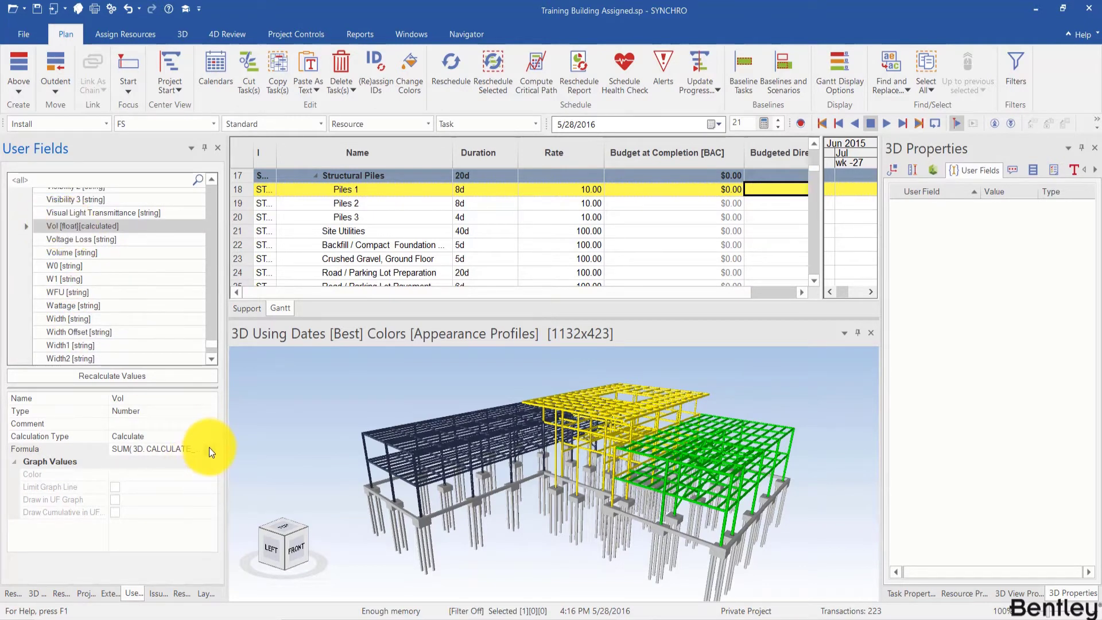
click(209, 449)
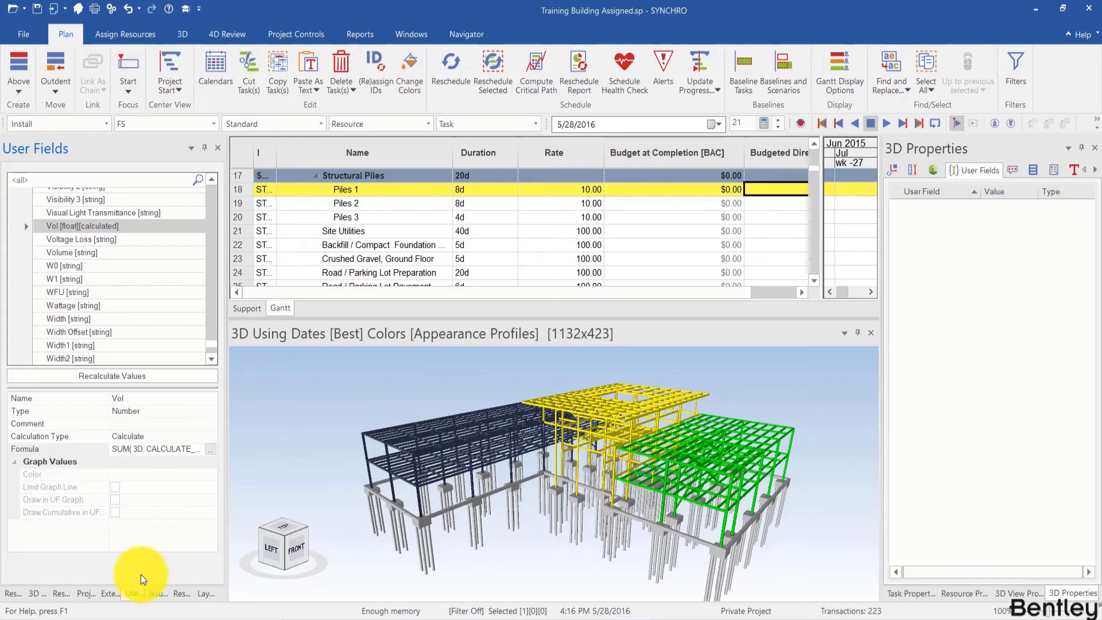
click(39, 594)
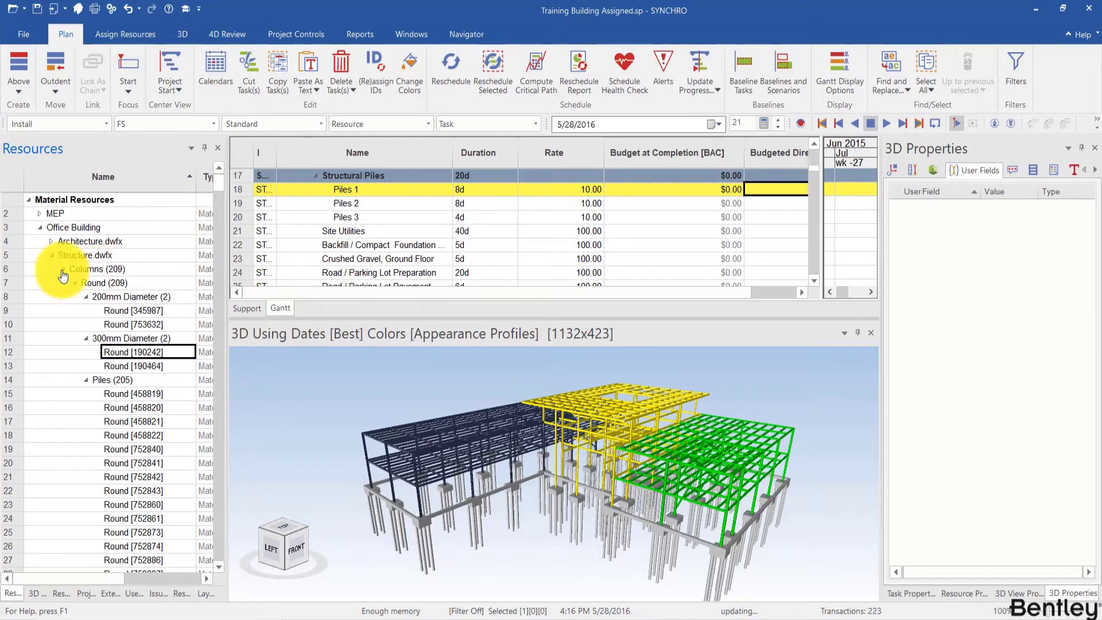
Collapse Columns, select the Structure resource groups, and return to the User Fields list.
click(50, 269)
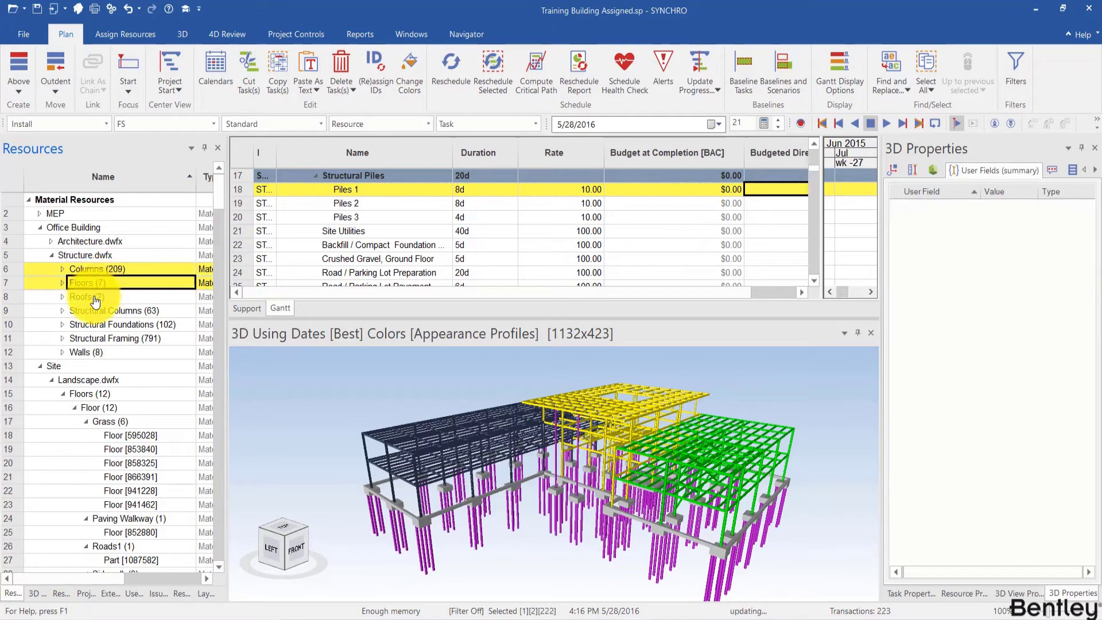
click(123, 323)
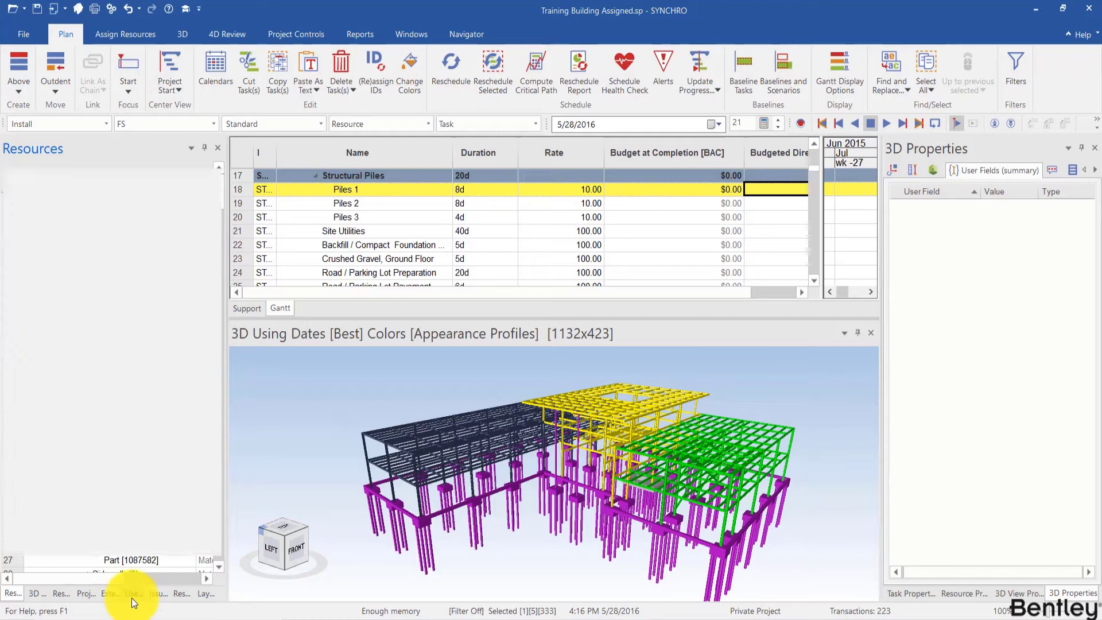
click(133, 594)
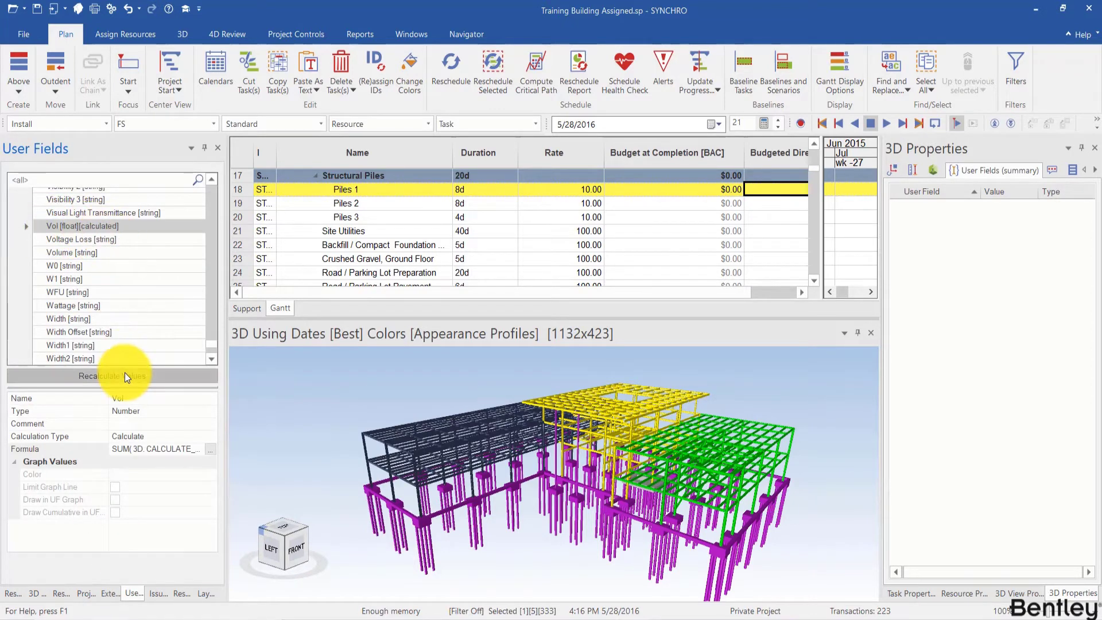
Recalculate user field values for the selected resources, dismiss the warnings, and show the pile's properties (Vol 1.04).
click(111, 375)
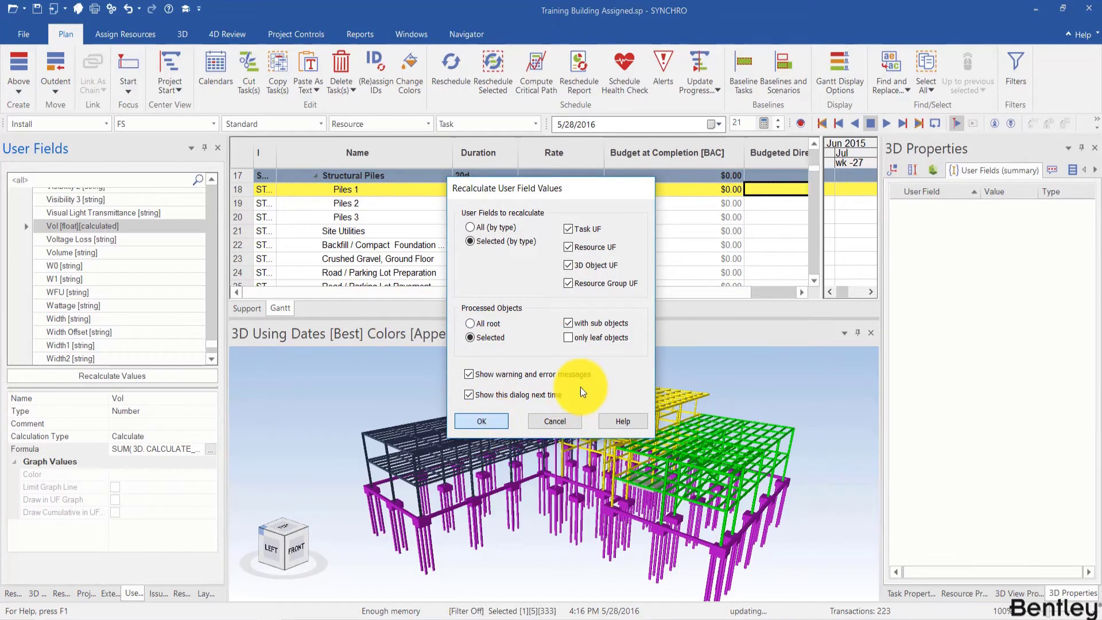
click(481, 422)
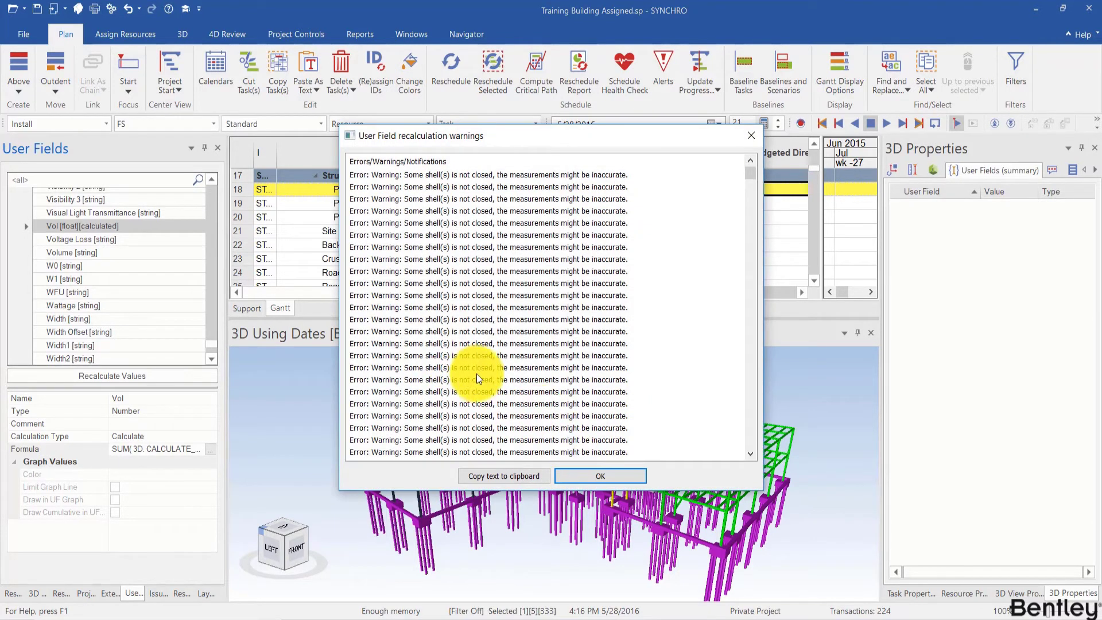
mouse_move(571, 371)
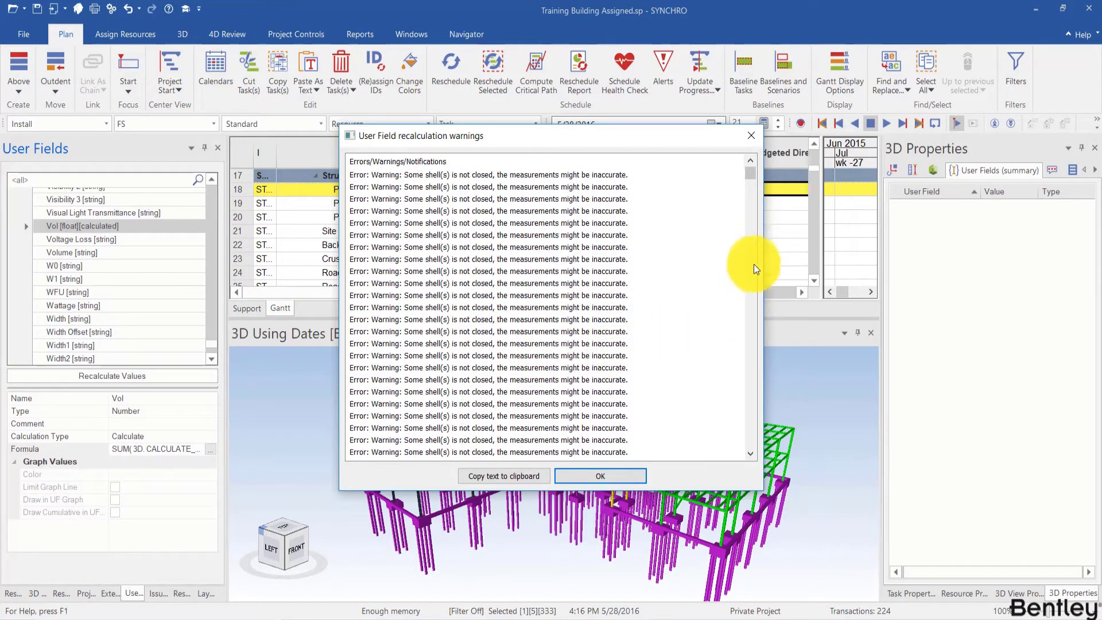
mouse_move(655, 341)
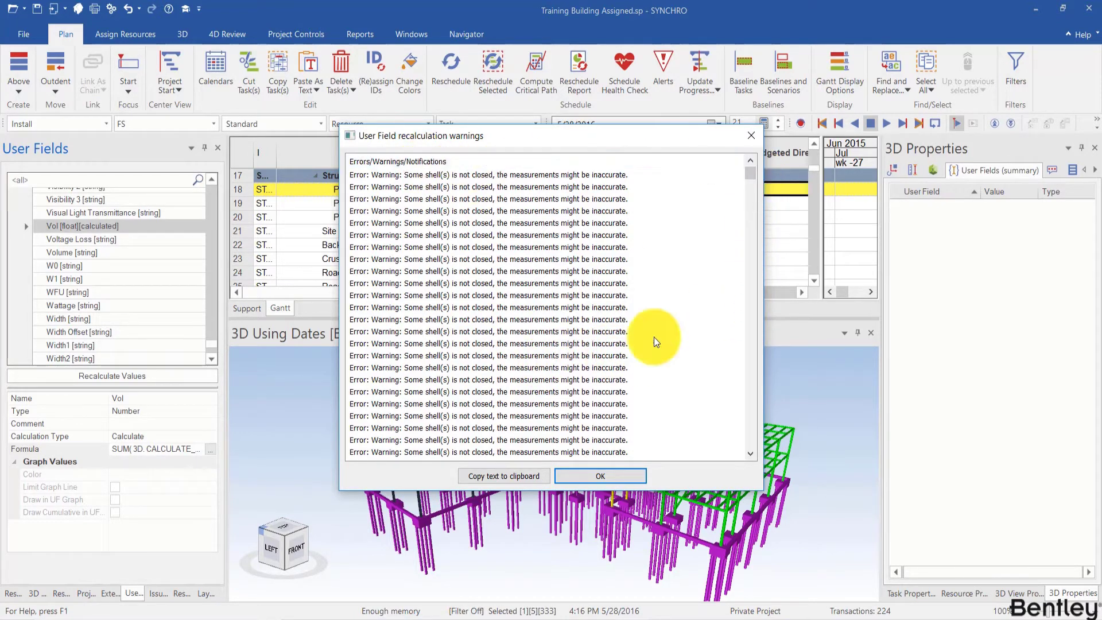
click(599, 475)
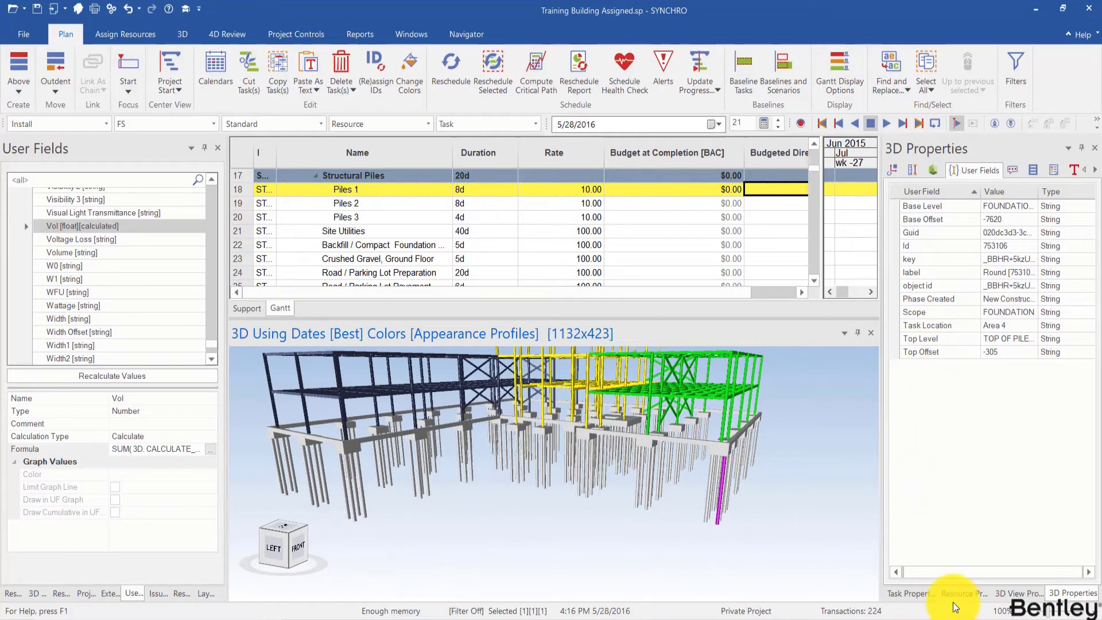
click(964, 593)
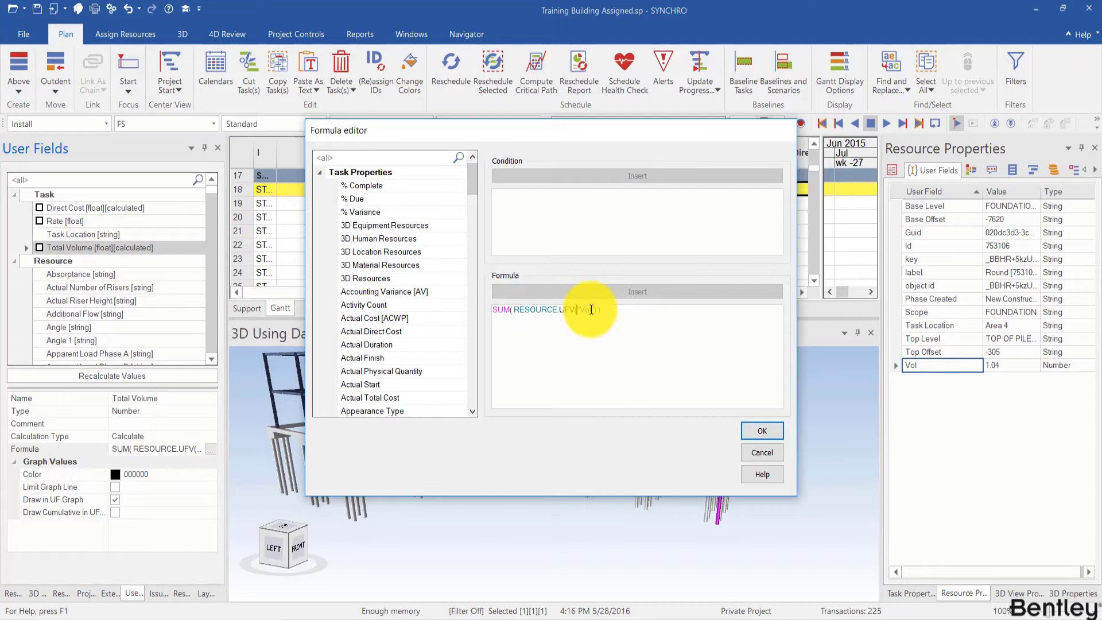
Confirm the Total Volume SUM formula and recalculate user fields for all root objects.
click(761, 430)
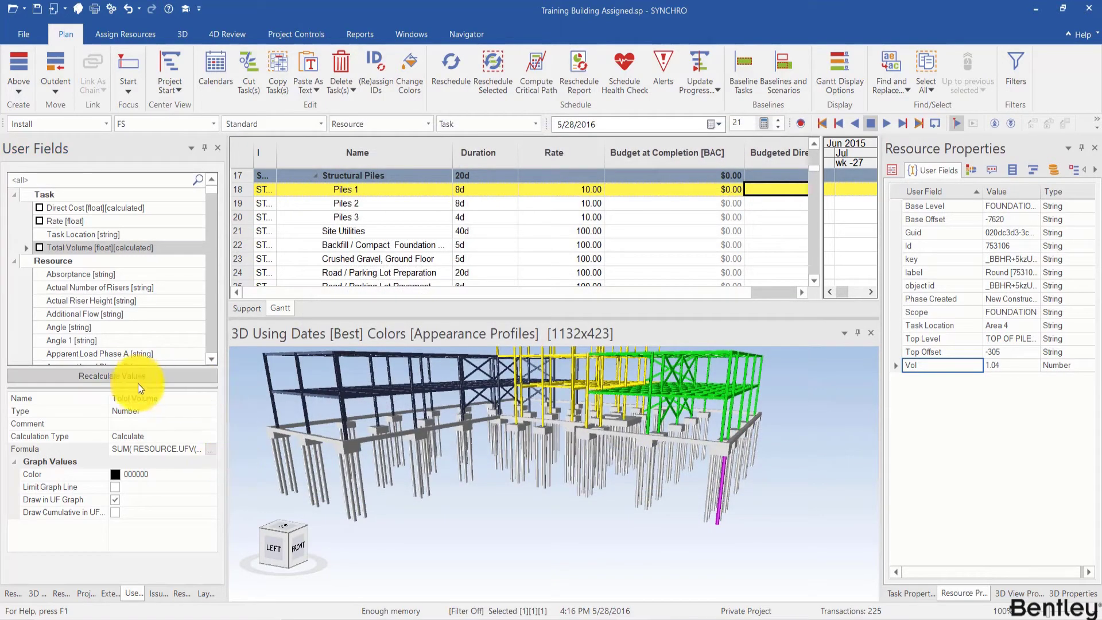
click(99, 375)
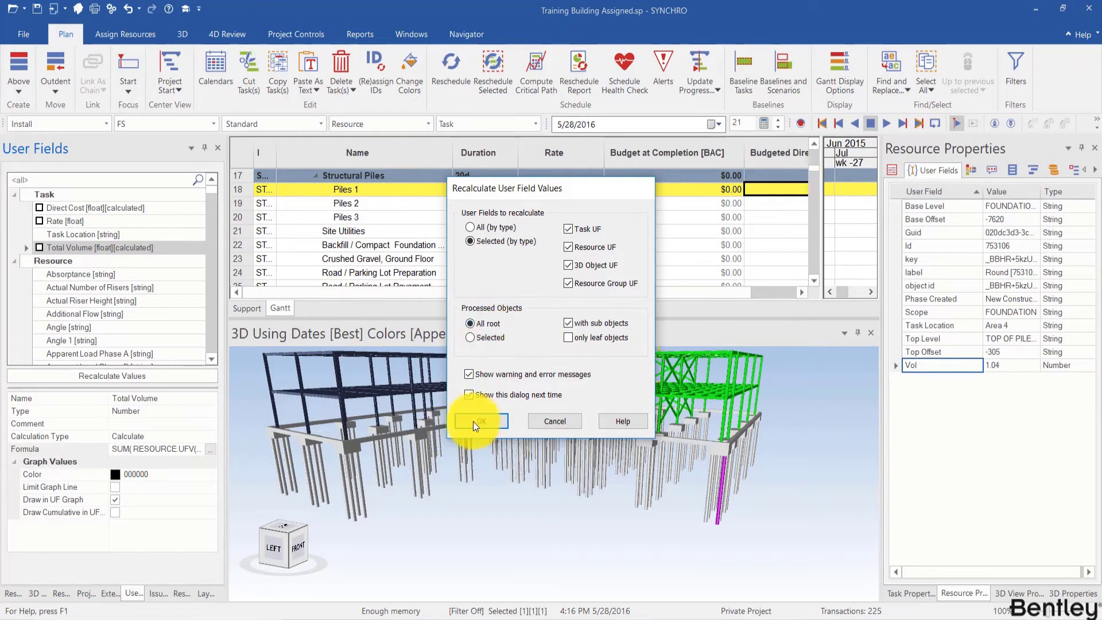
click(480, 421)
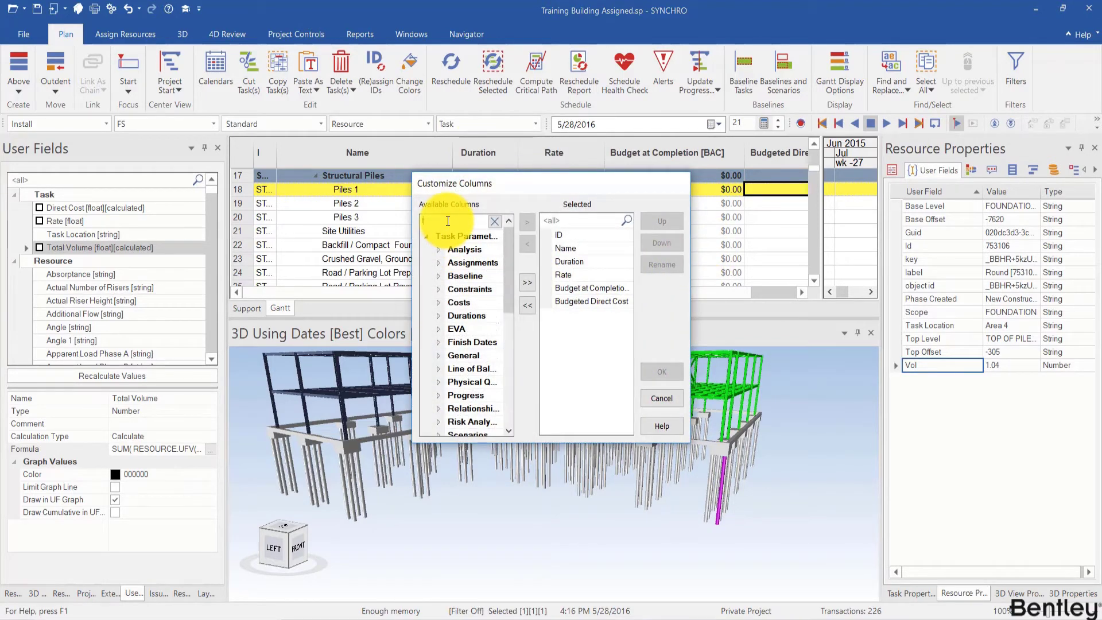
Add the Total Volume column after Duration, showing values like 196.86 and 97.03.
text(total)
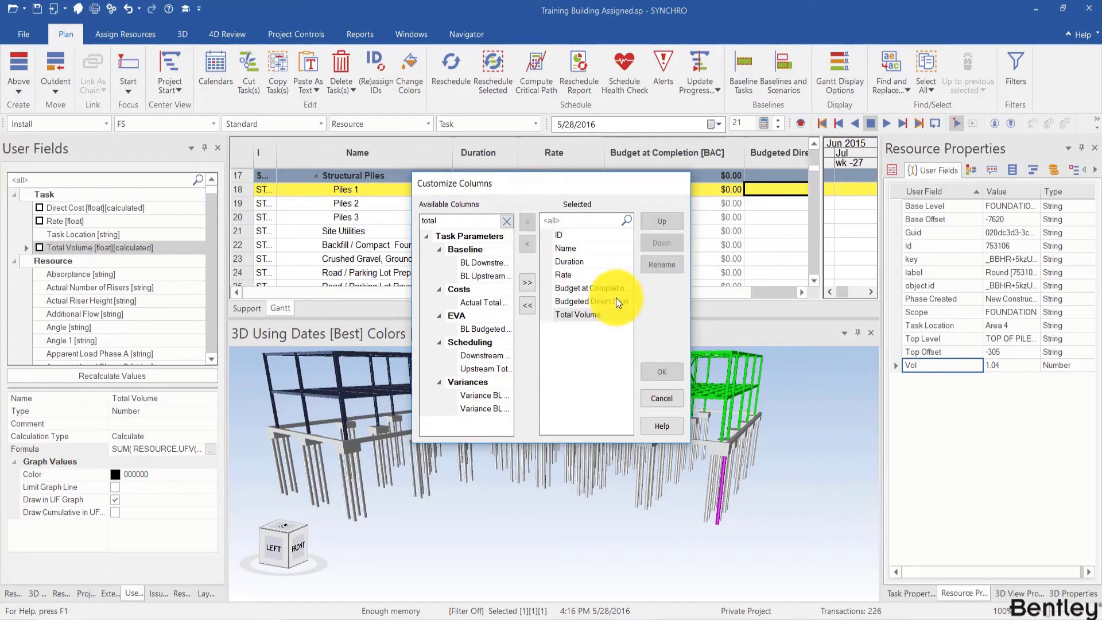
click(662, 220)
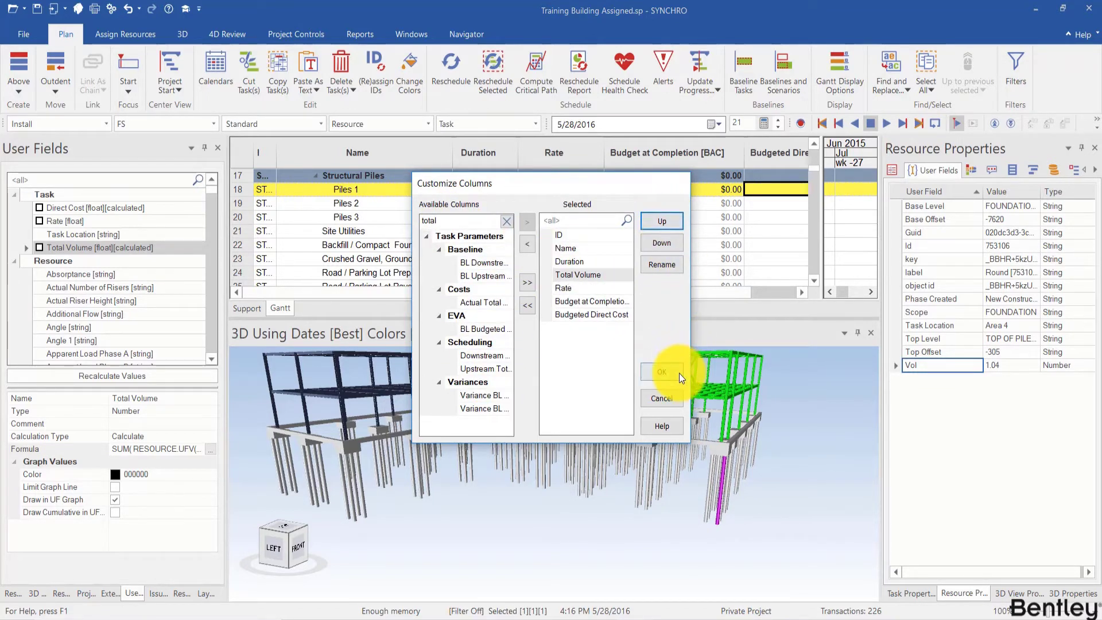
click(660, 371)
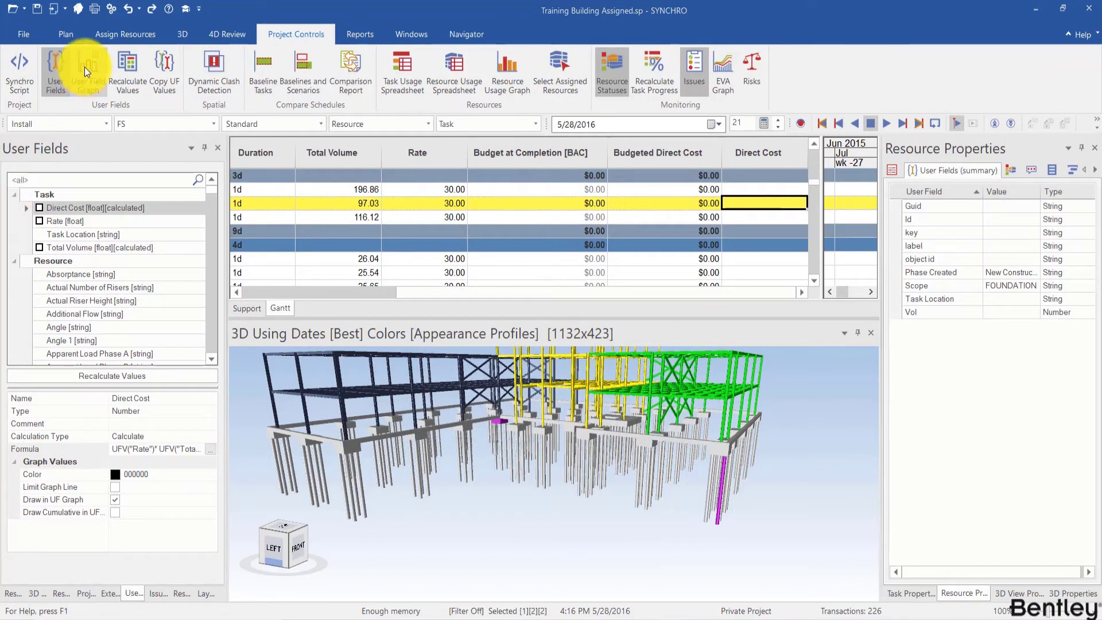
mouse_move(416, 153)
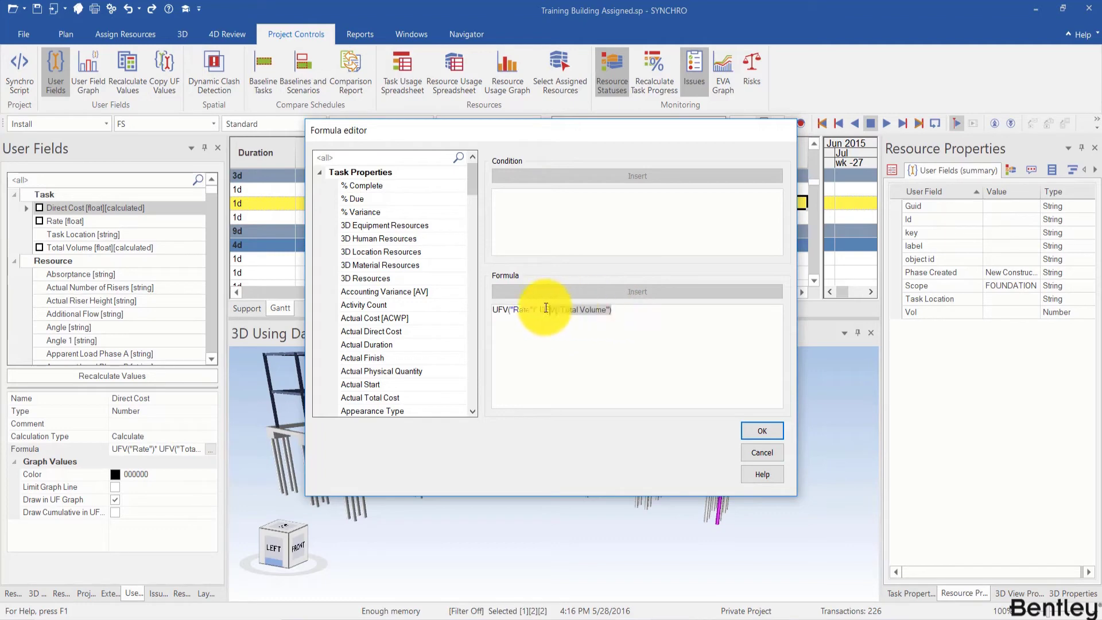
Confirm Direct Cost as Rate times Total Volume and recalculate, giving values like 890.51 and 818.02.
click(762, 430)
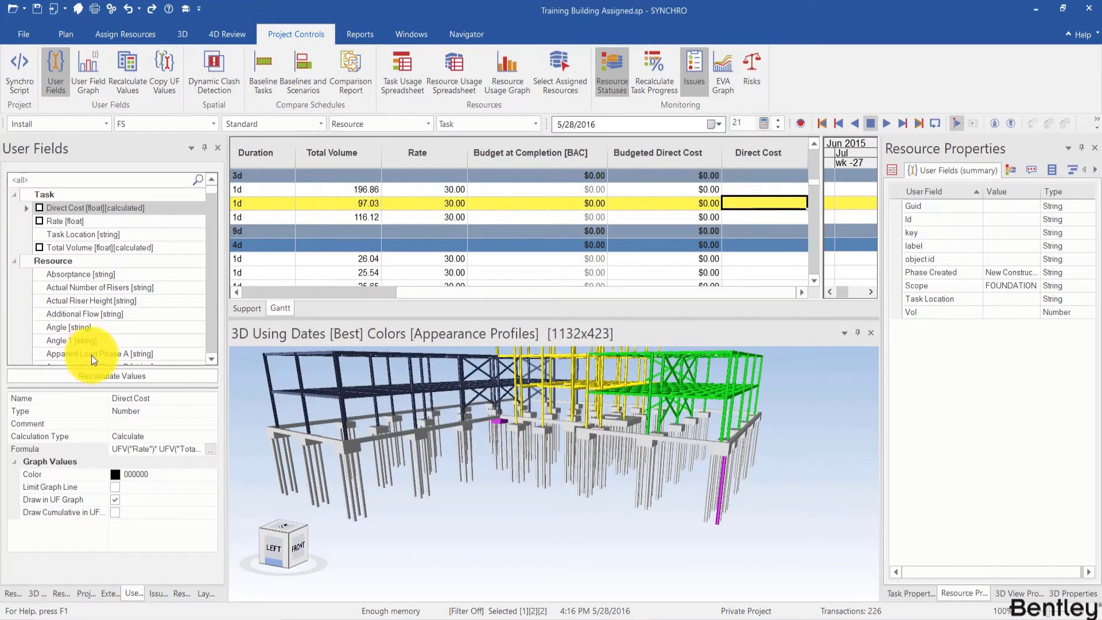
click(110, 376)
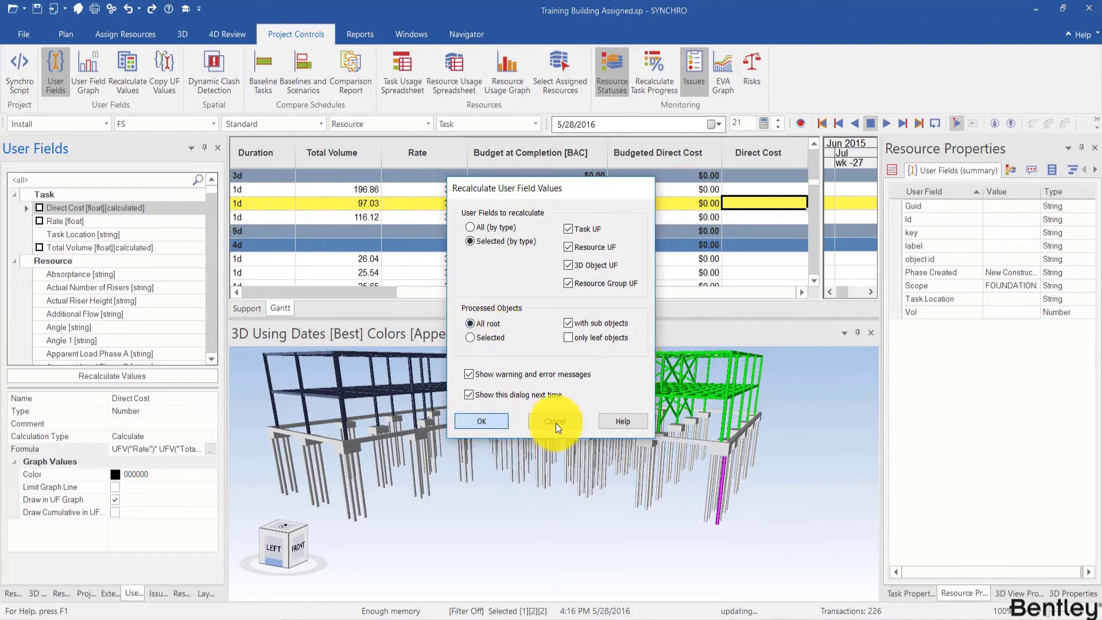
click(481, 421)
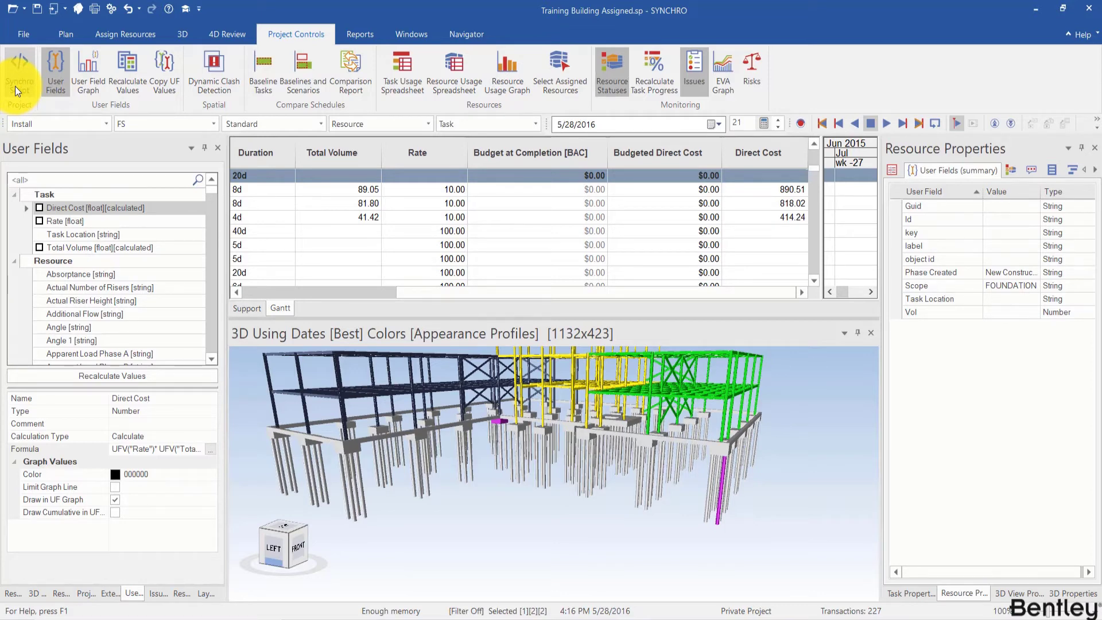
Add a new empty script in the Script Interpreter.
click(19, 73)
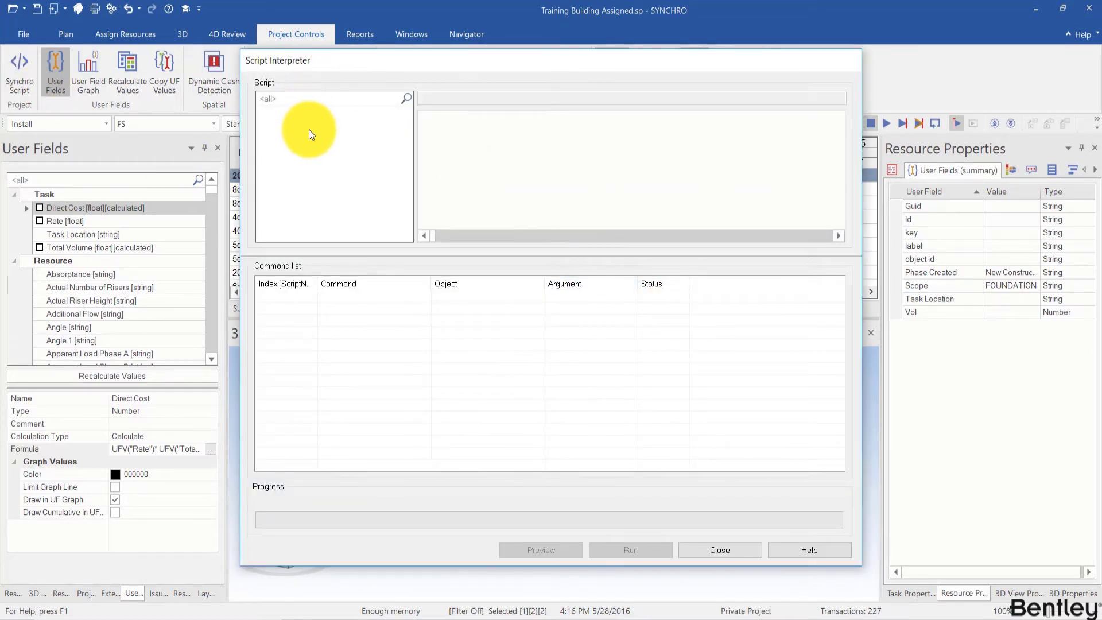
right_click(312, 136)
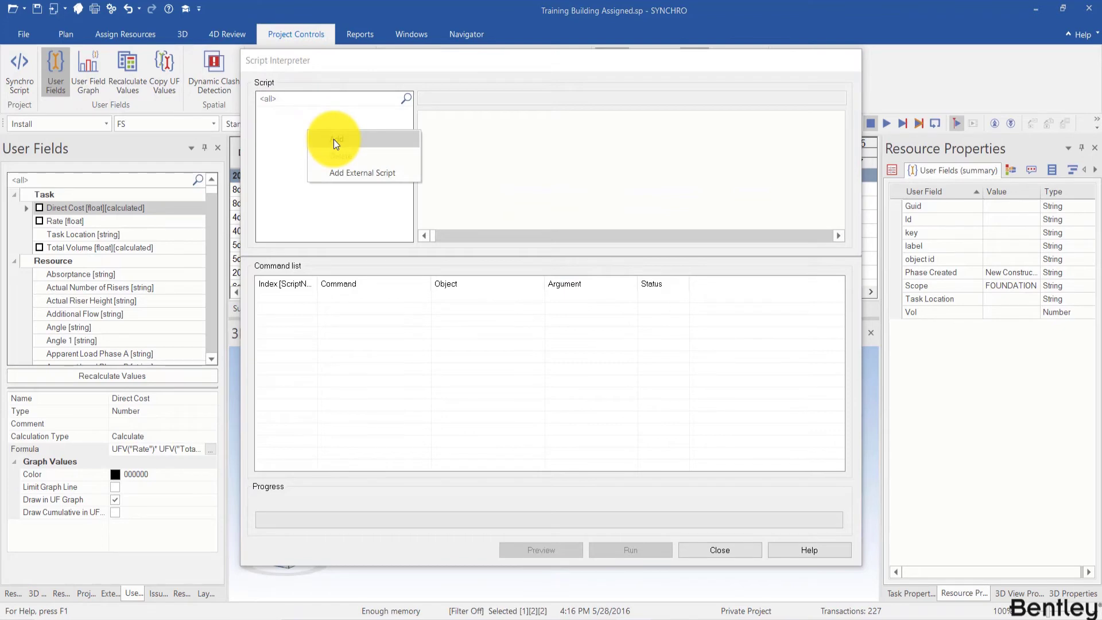
mouse_move(337, 174)
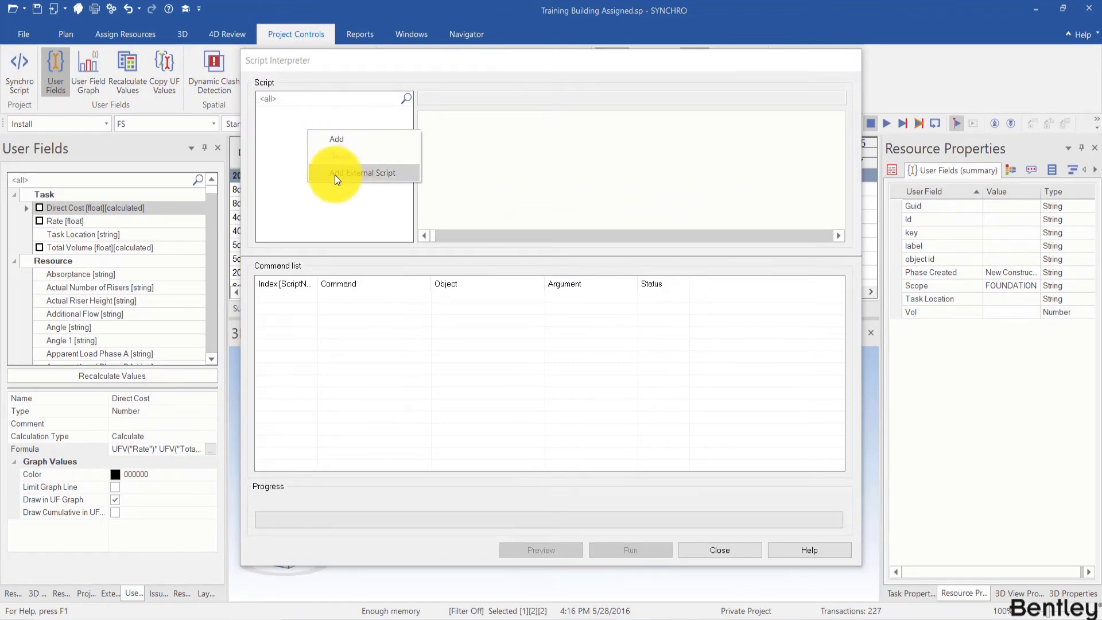
mouse_move(355, 149)
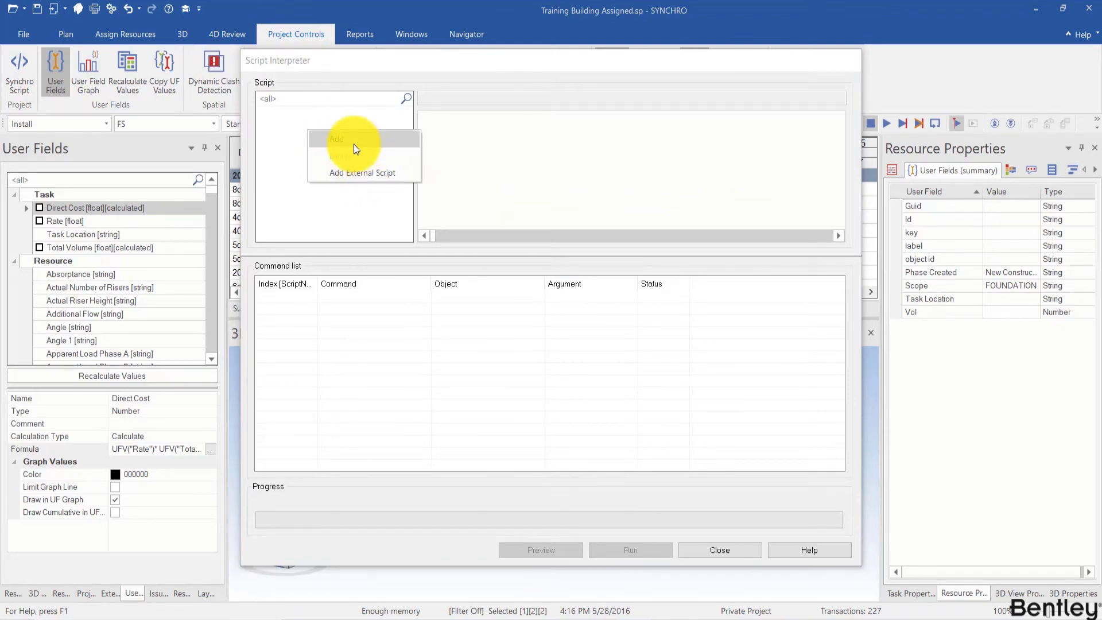
click(338, 139)
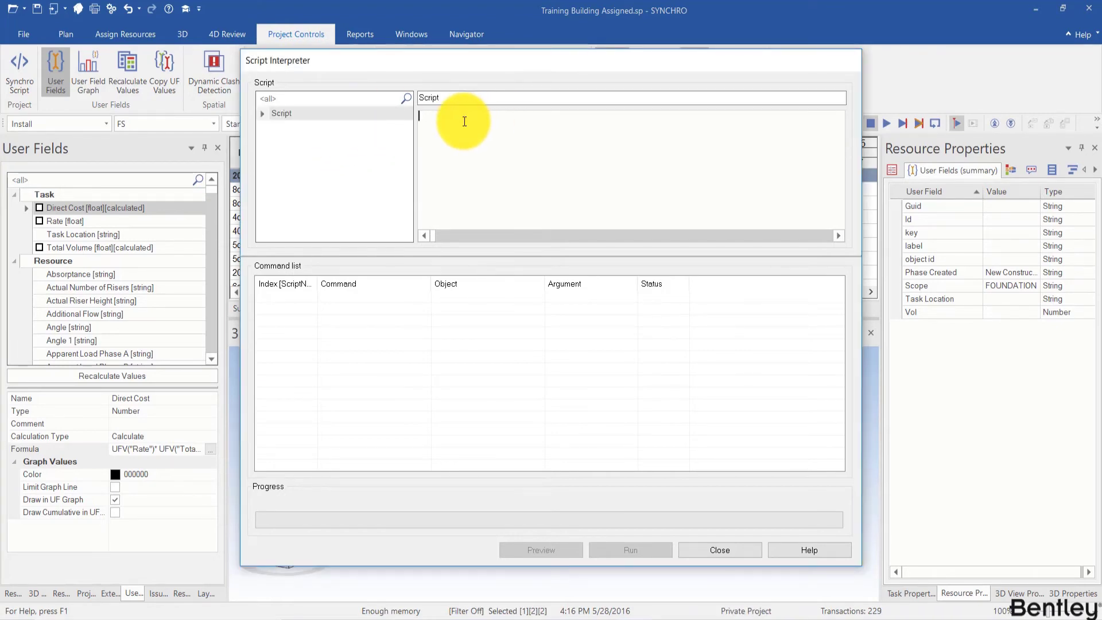
Write TASK SET_PROPERTY(PROPERTY("Budgeted Direct Cost"), UFV("Direct Cost")).
text(TASK_DURATION)
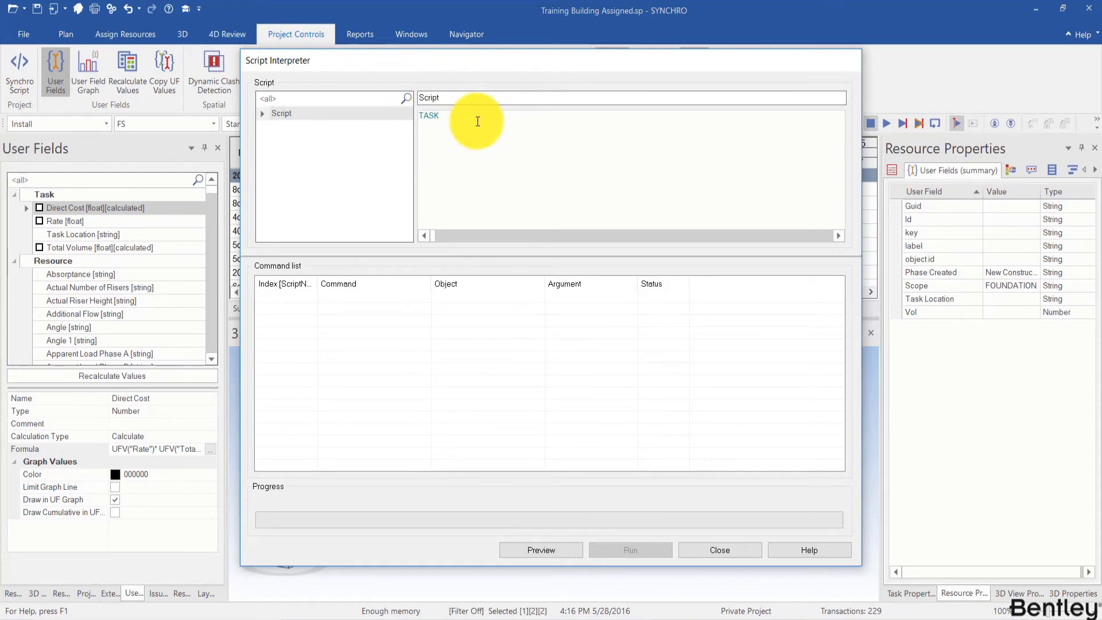
text(SET_PROPERTY()
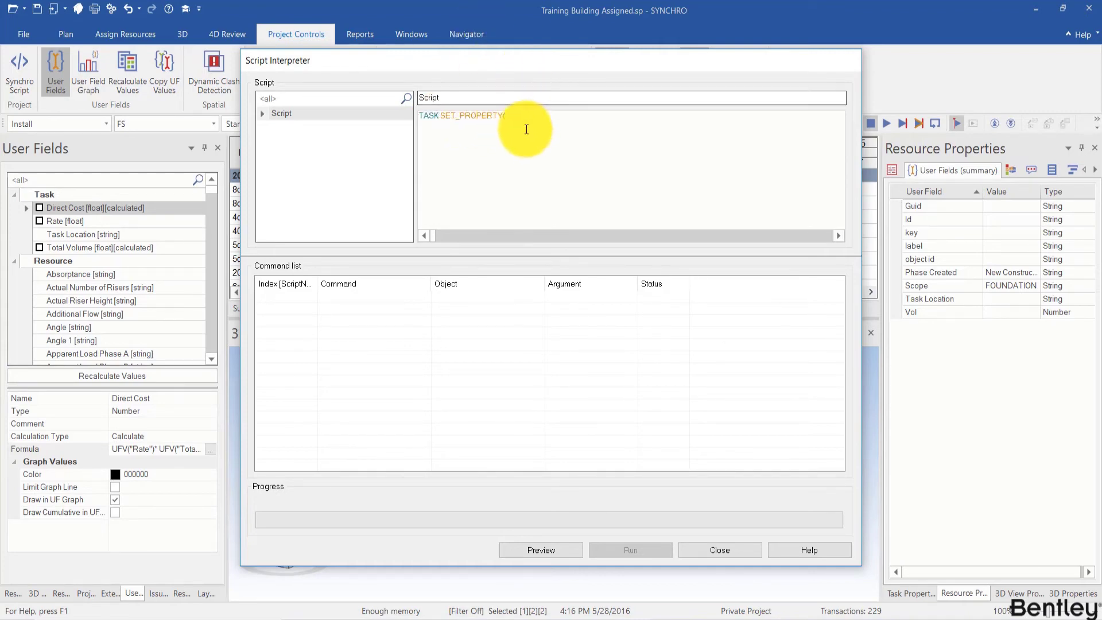
mouse_move(502, 112)
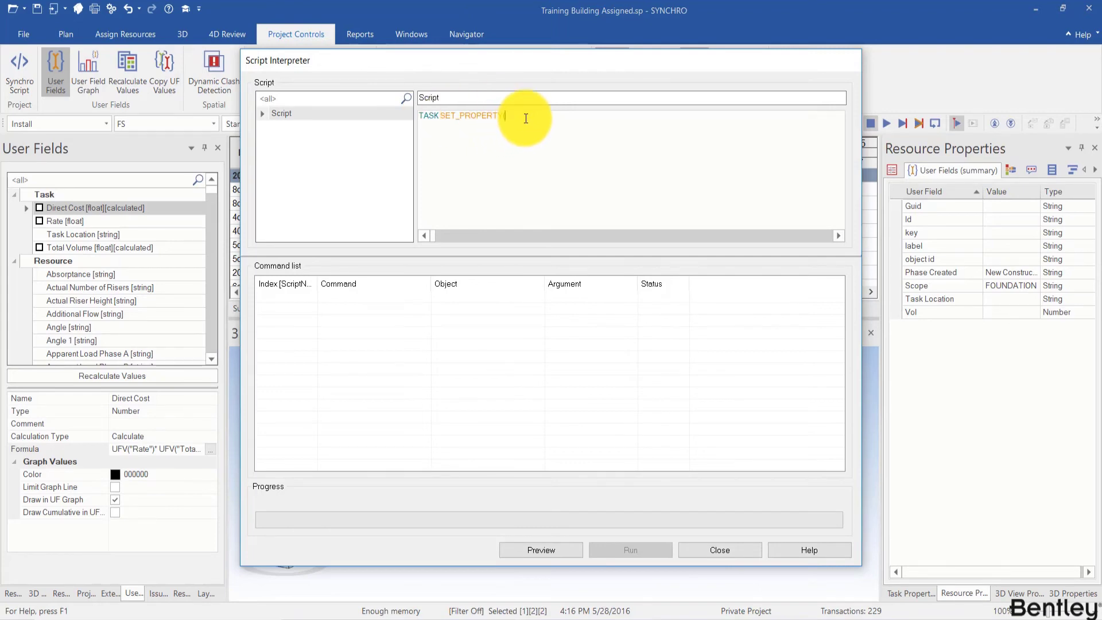
text((PROPERTY))
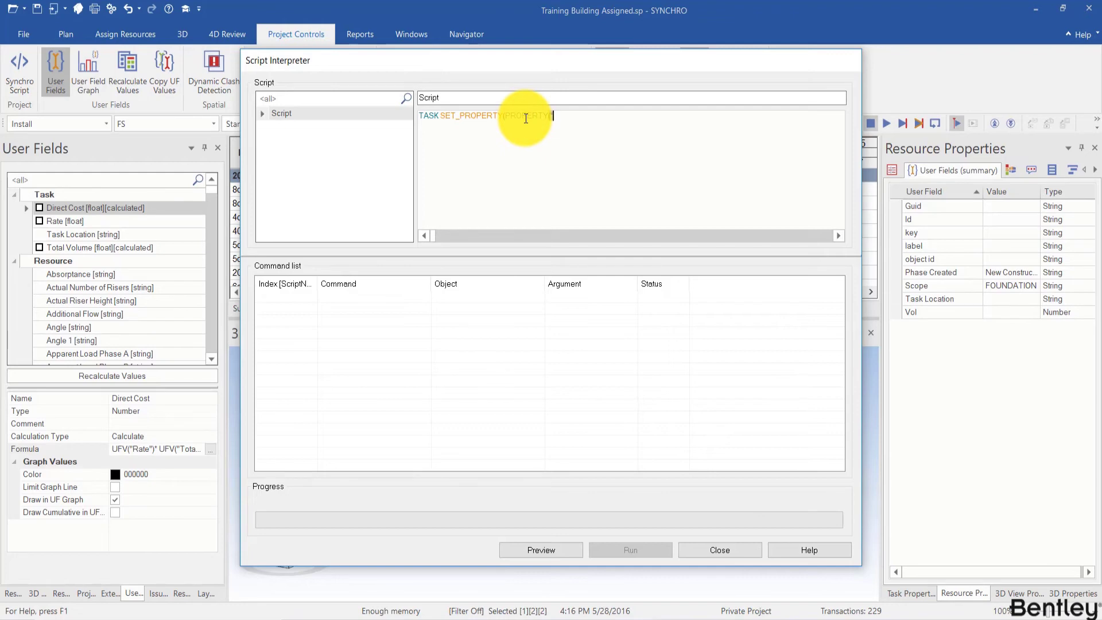
text("Budgeted DESCRIPTION)
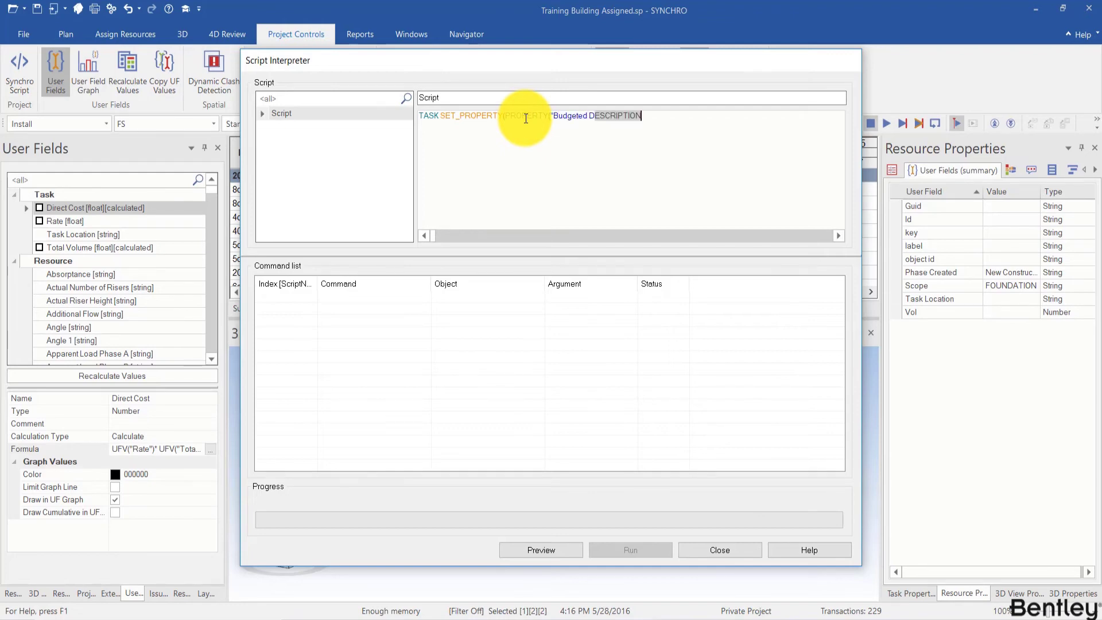
text(Dir4ec)
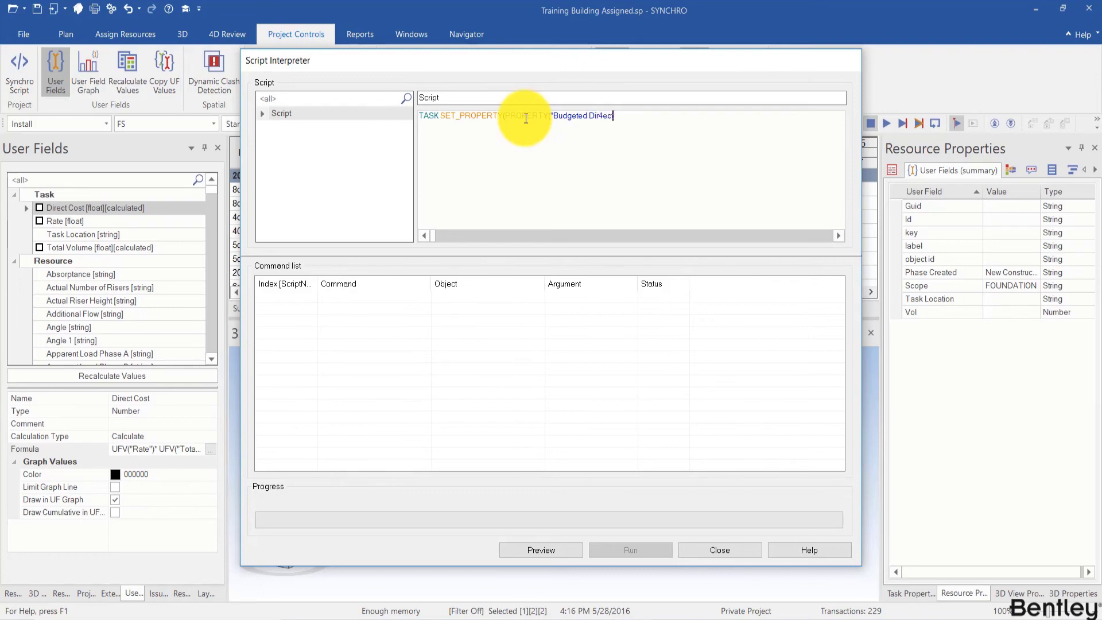
key(Backspace)
text(t Cost"), UFV(")
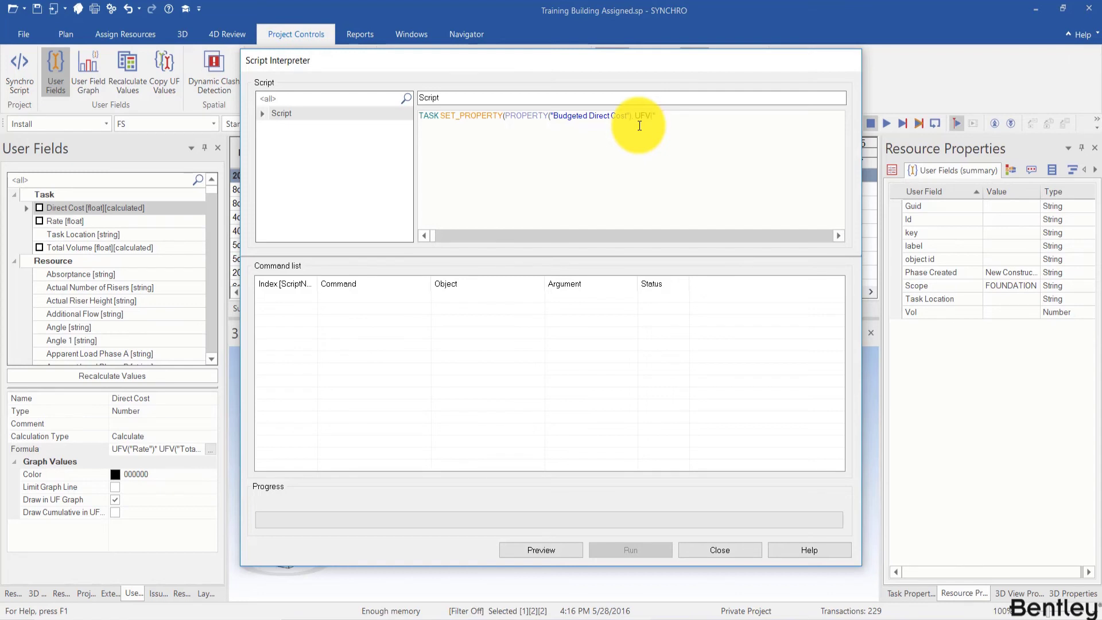
text(Direct Cost")))
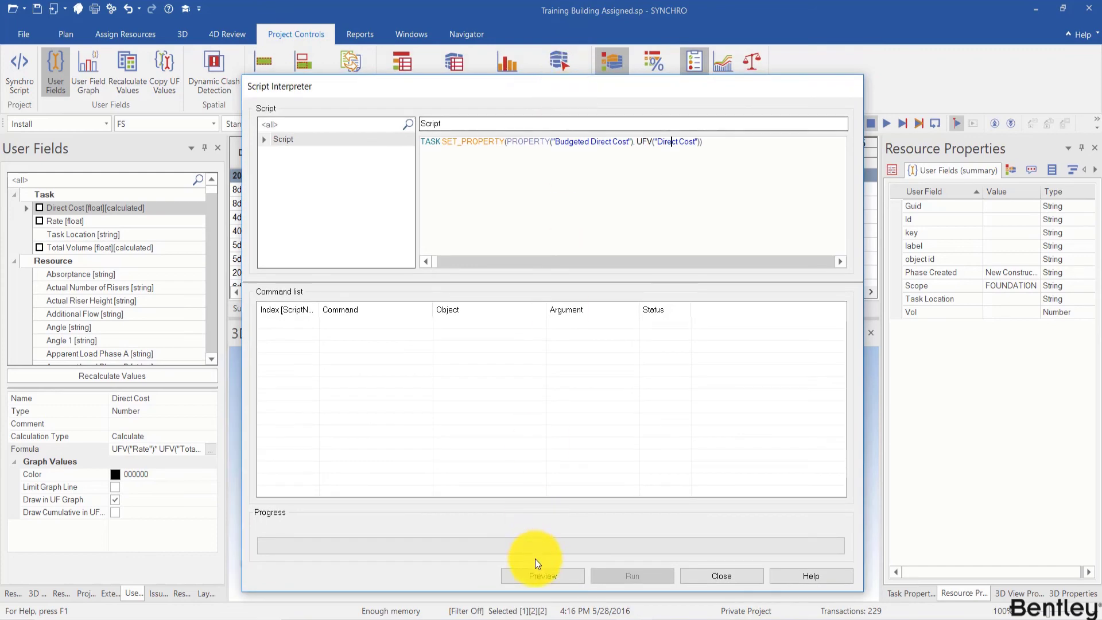
Preview the script's commands, run it so Budgeted Direct Cost matches Direct Cost (890.51, 818.02), and close the interpreter.
click(542, 575)
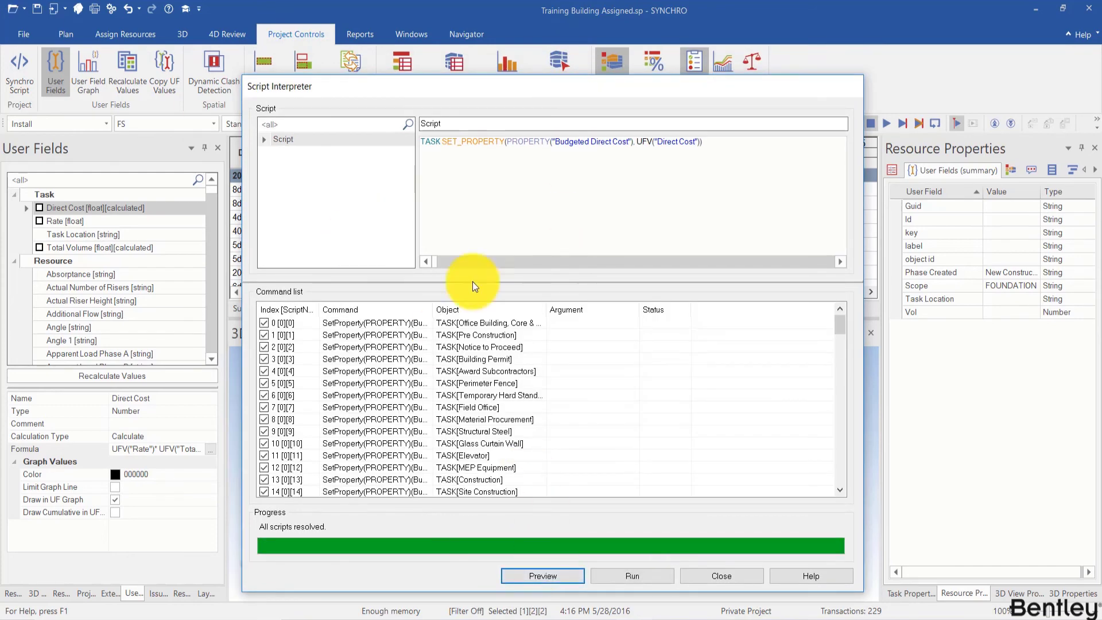
scroll(down, 3)
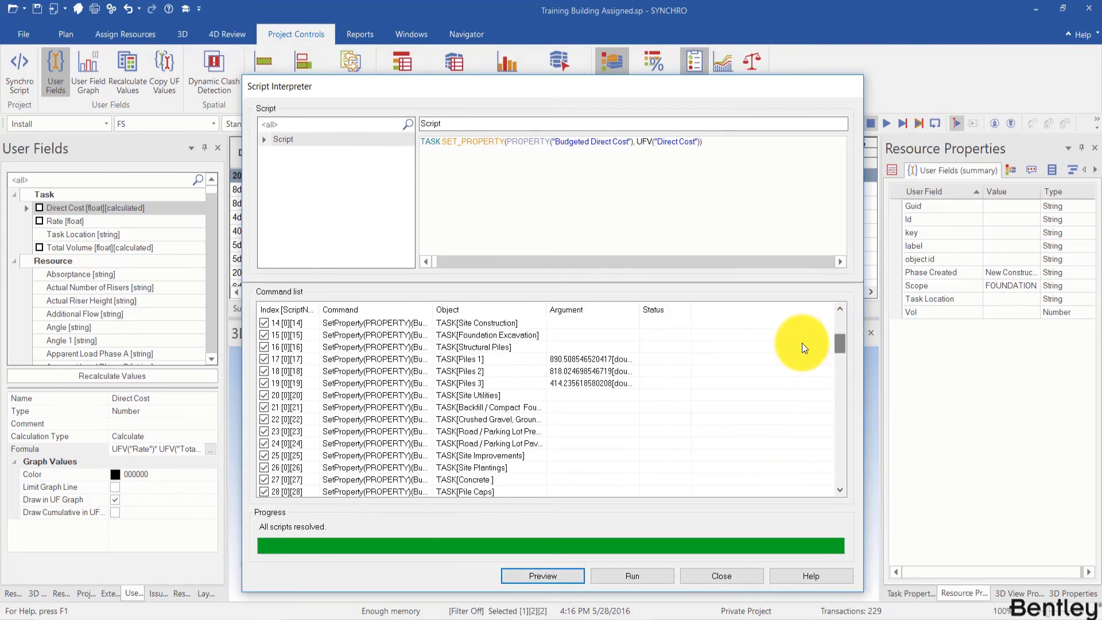
click(461, 371)
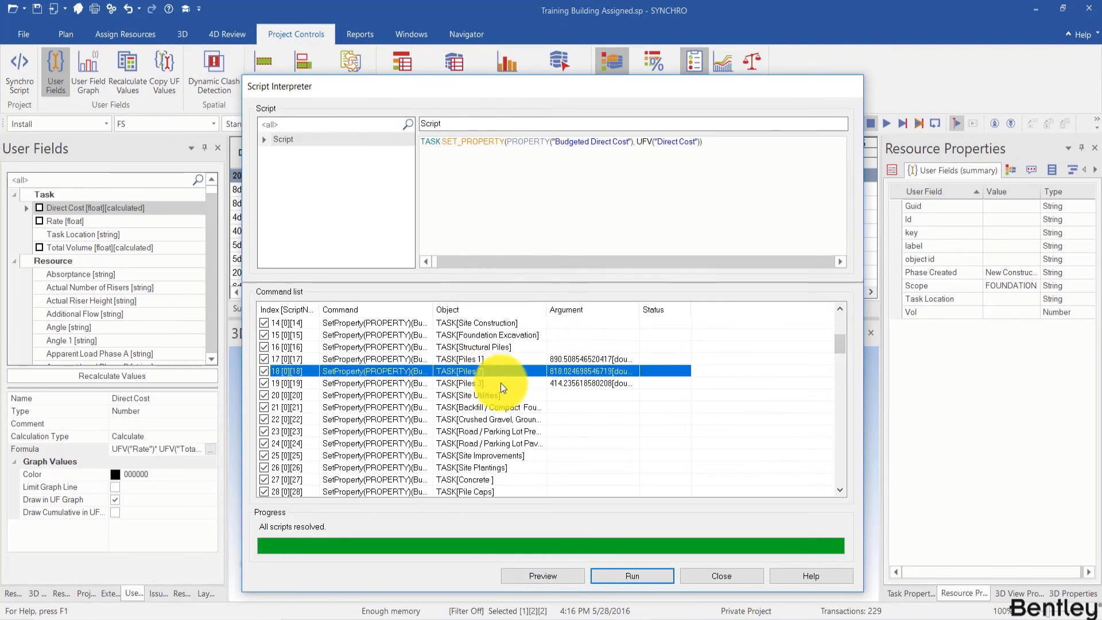
click(458, 383)
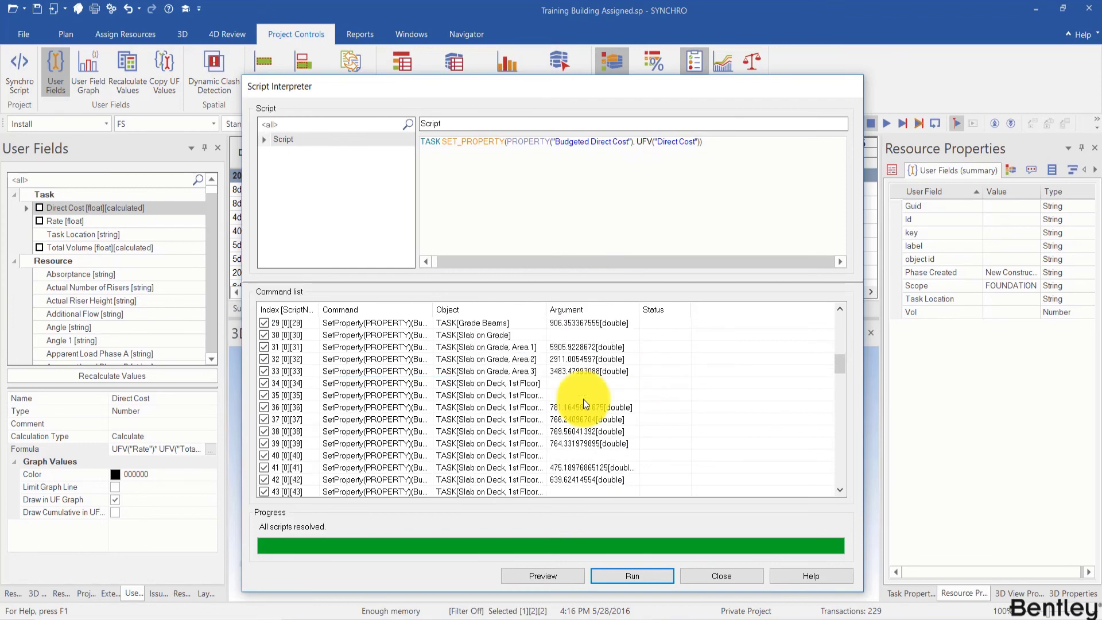
click(631, 575)
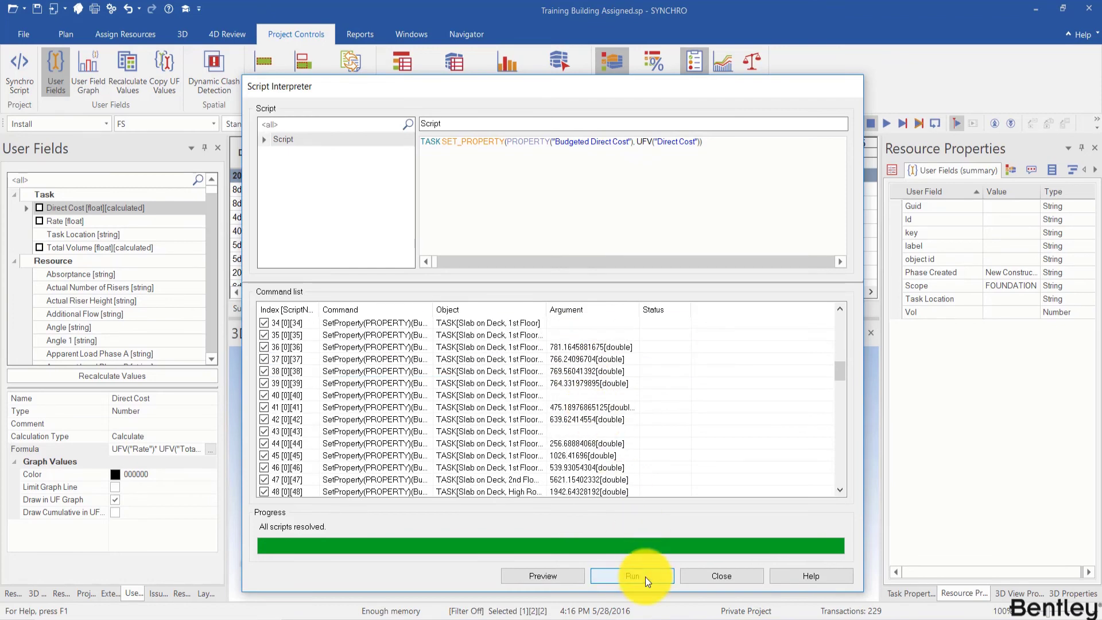
click(631, 575)
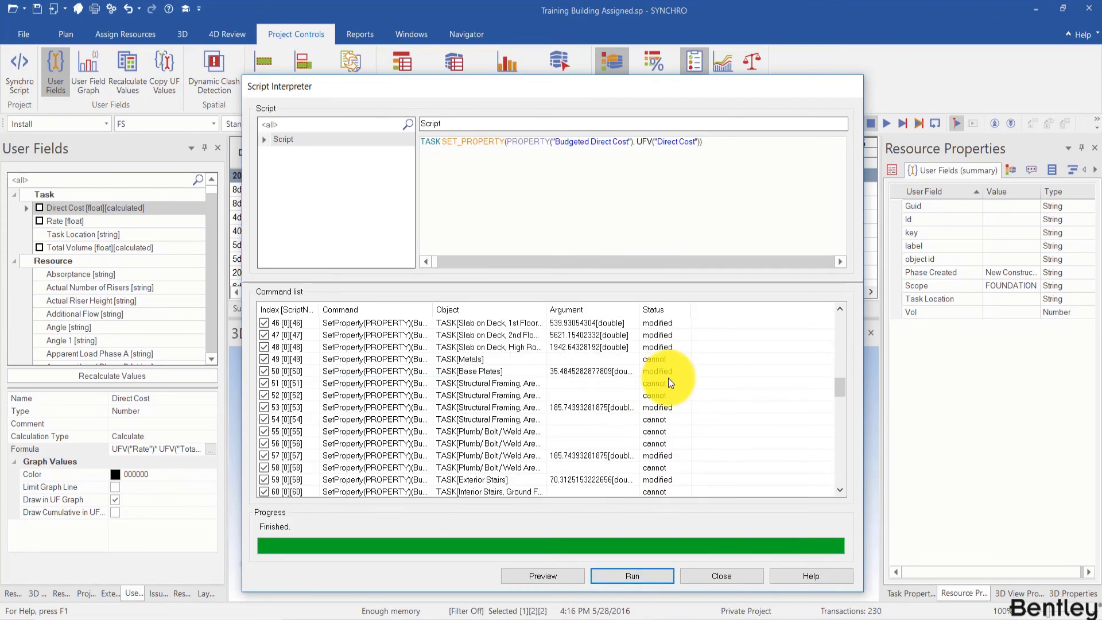
click(722, 575)
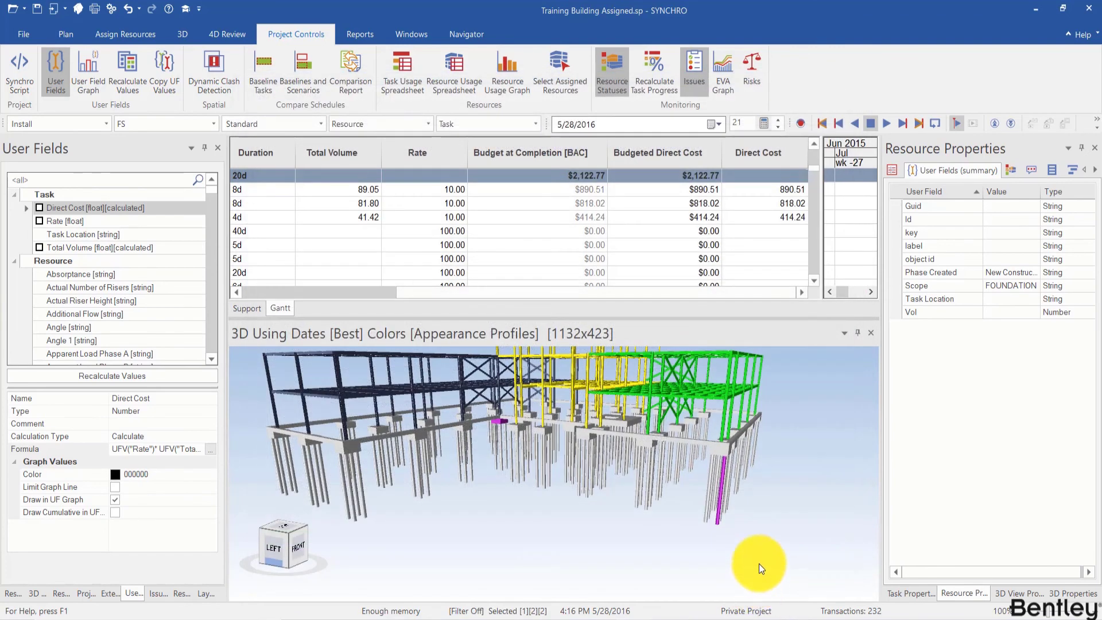